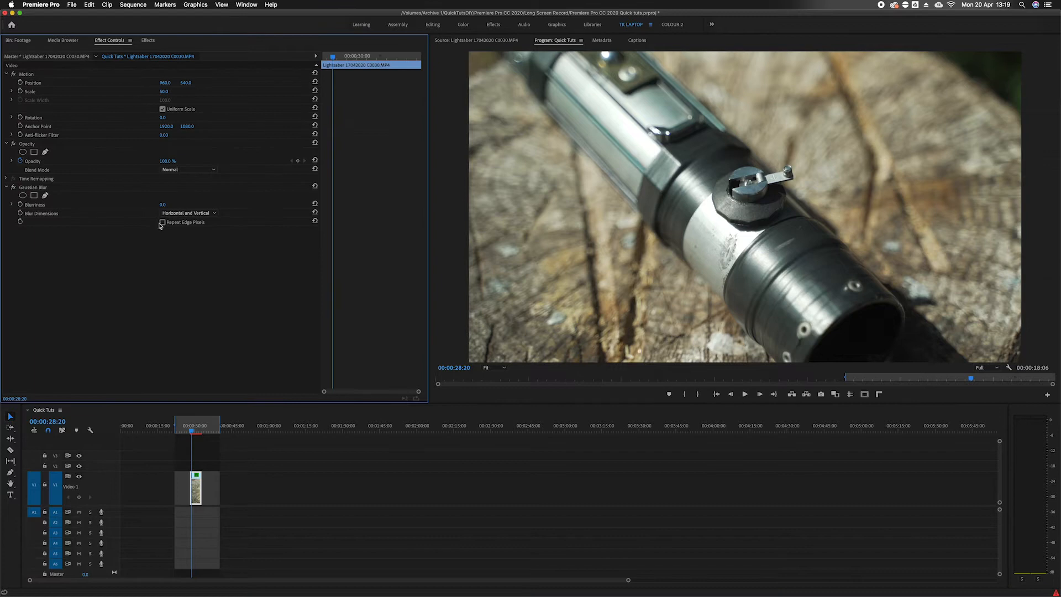
# - Add an elliptical mask to Gaussian Blur, shaped around the lightsaber's button
pyautogui.click(22, 195)
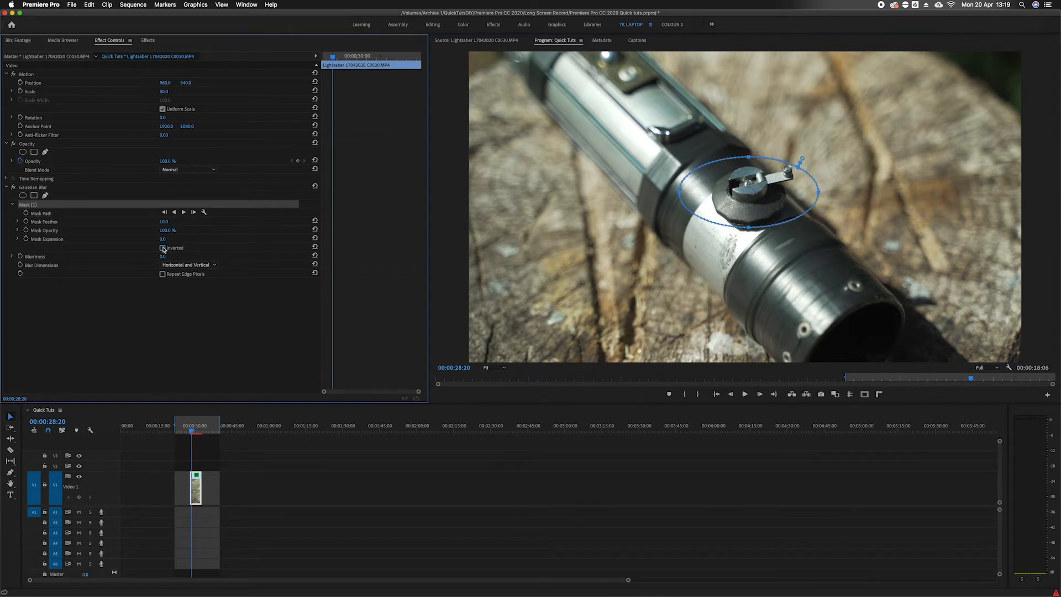
# - Invert the mask, feather it to 100, set Blurriness to 90 with Repeat Edge Pixels on, and select Mask (1)
pyautogui.click(163, 248)
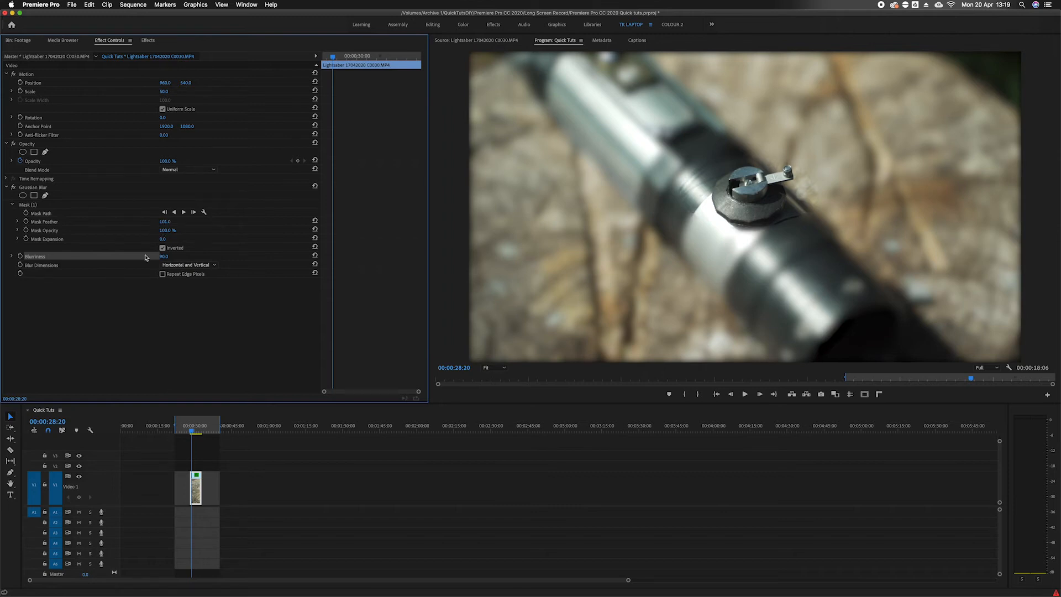
pyautogui.click(162, 273)
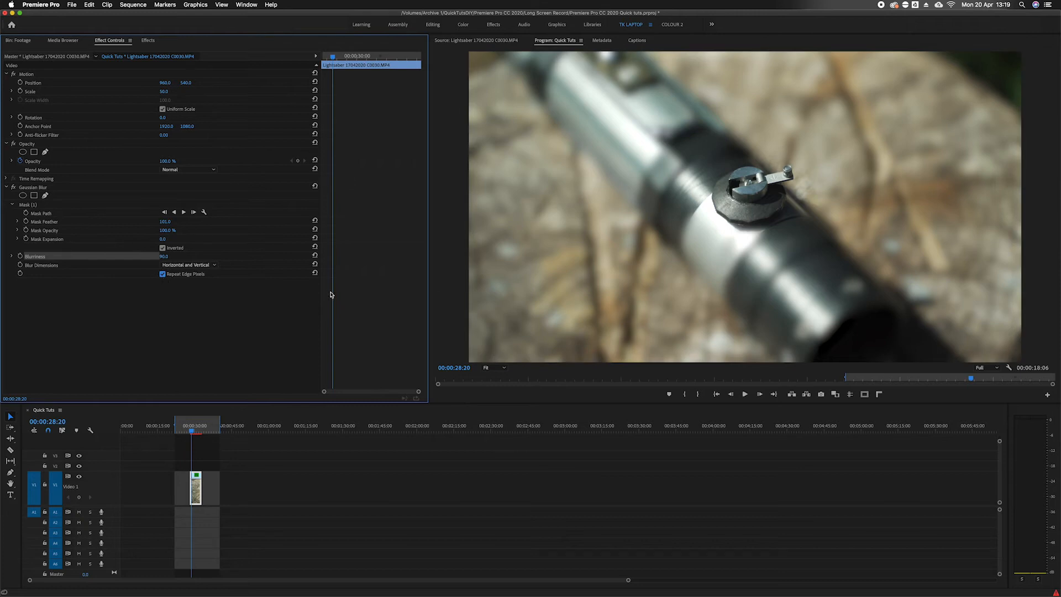
pyautogui.click(26, 204)
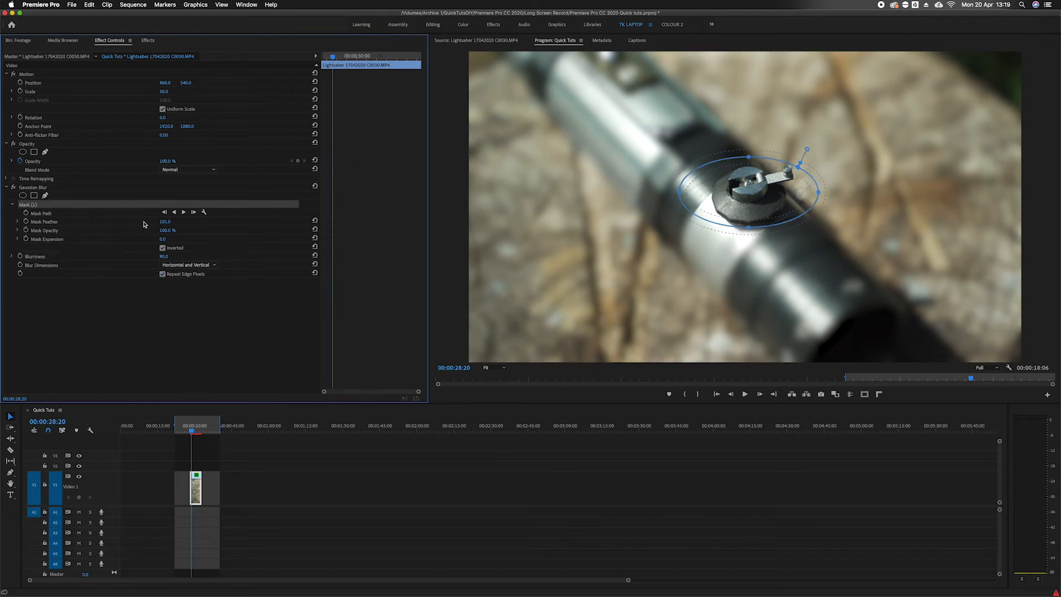
pyautogui.moveTo(191, 212)
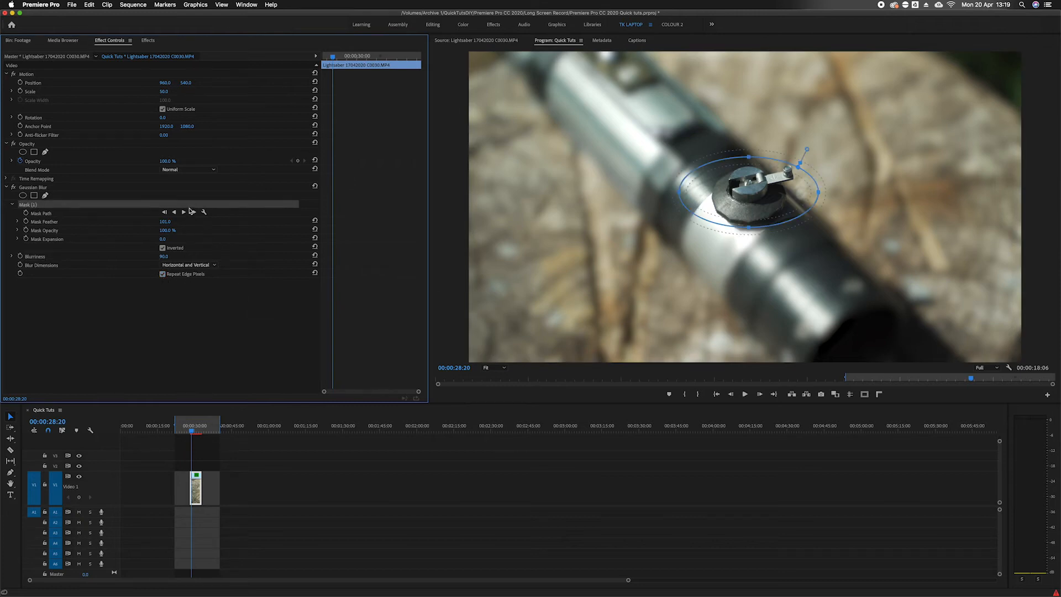
# - Track the mask forward along Mask Path so it follows the button
pyautogui.click(183, 212)
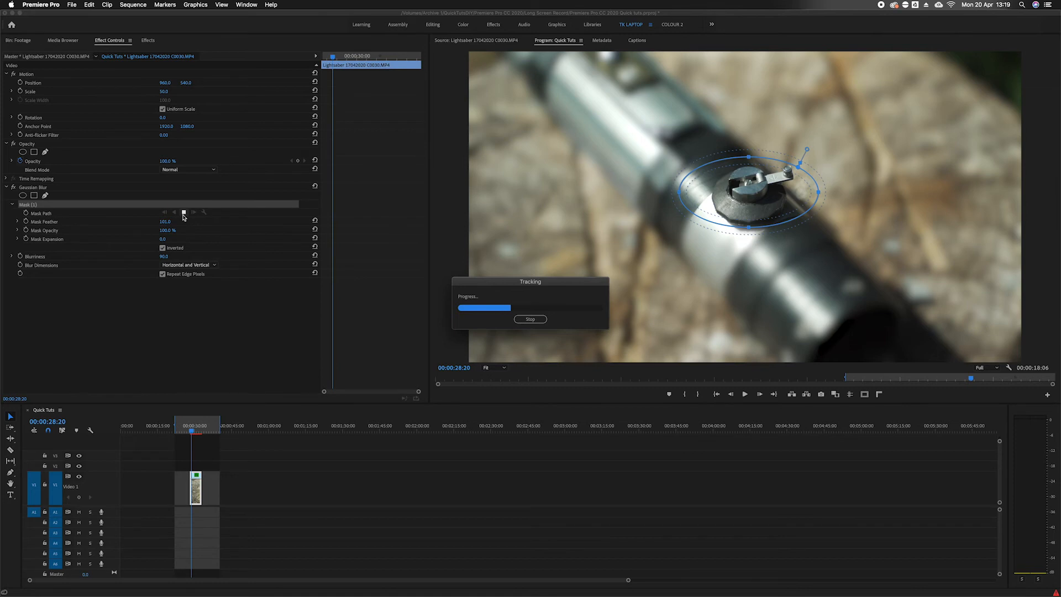
pyautogui.moveTo(691, 174)
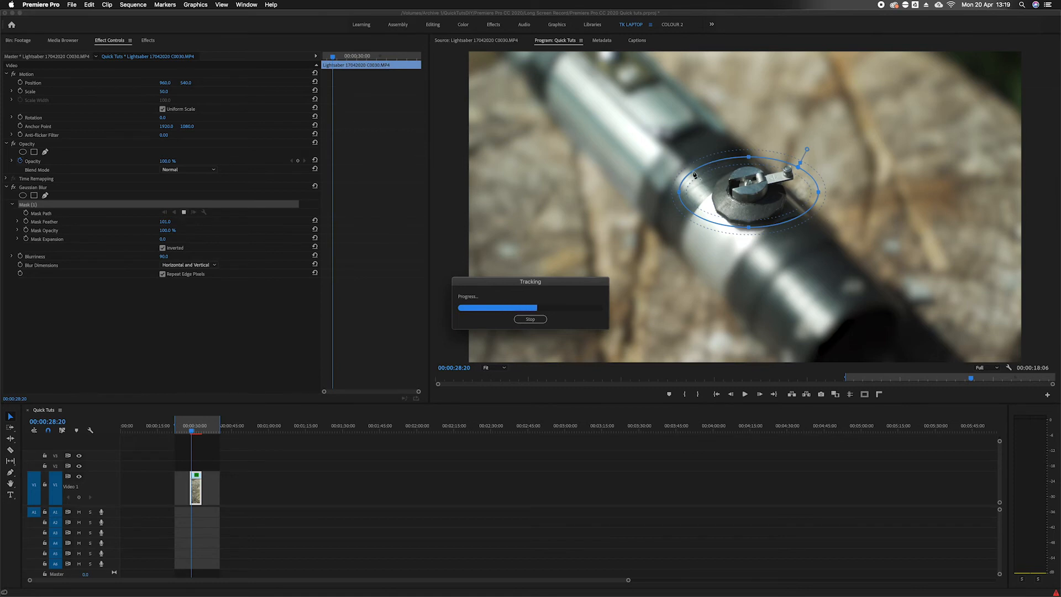
pyautogui.moveTo(751, 236)
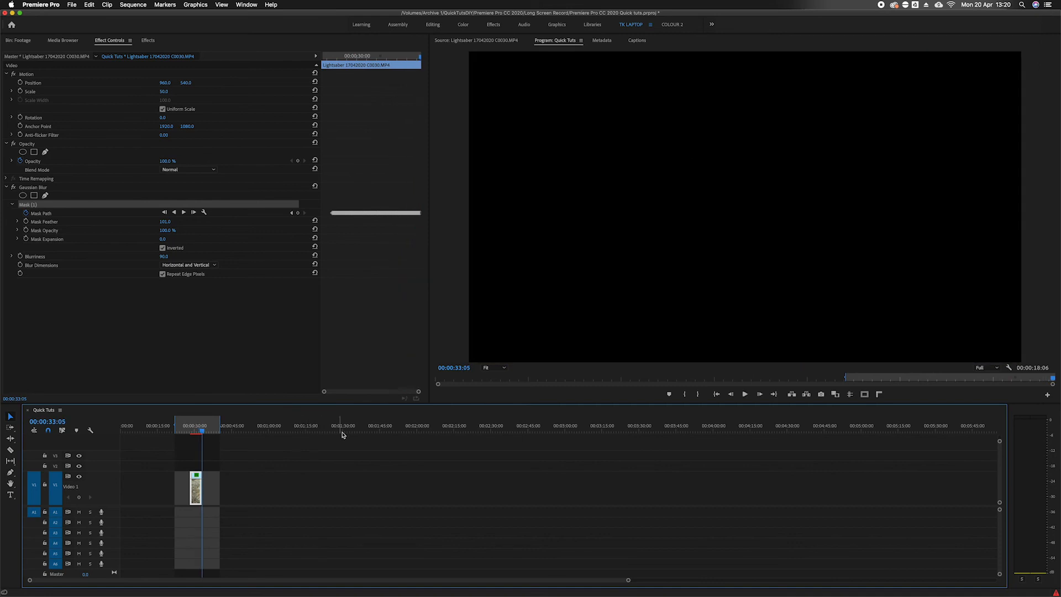
# - Move the playhead back onto the clip to preview the sharp button against the blurred background
pyautogui.click(191, 428)
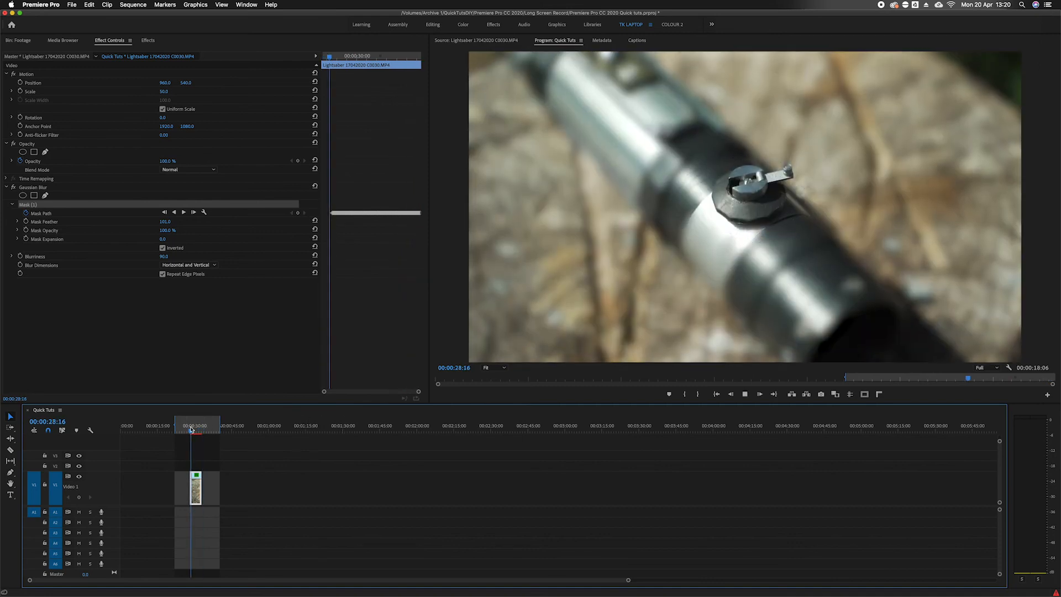